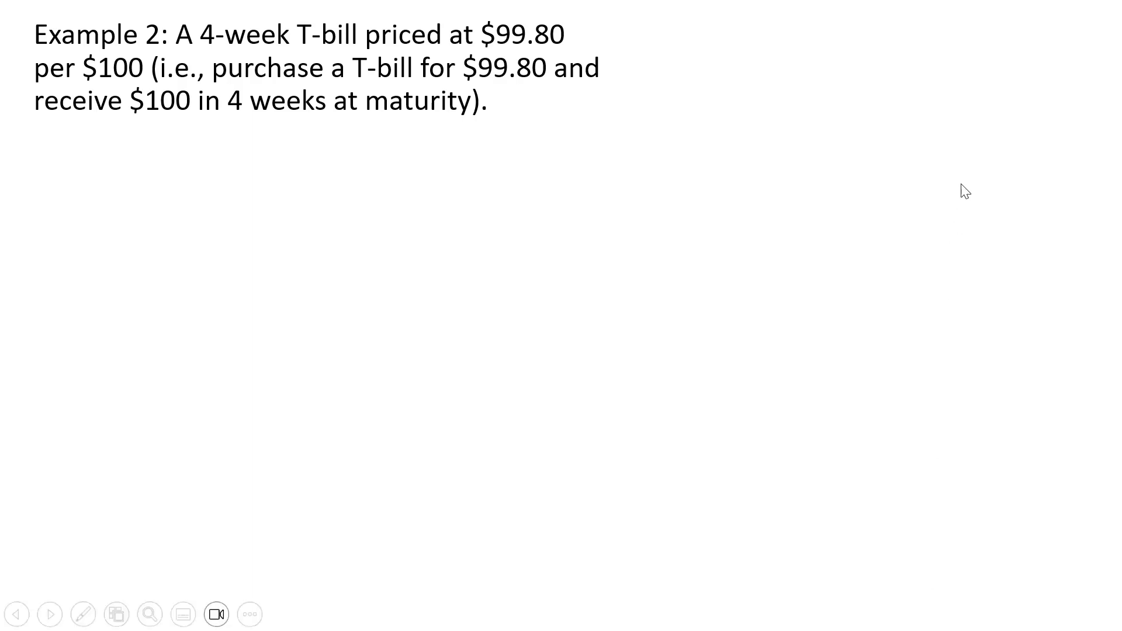
mouse_move(337, 156)
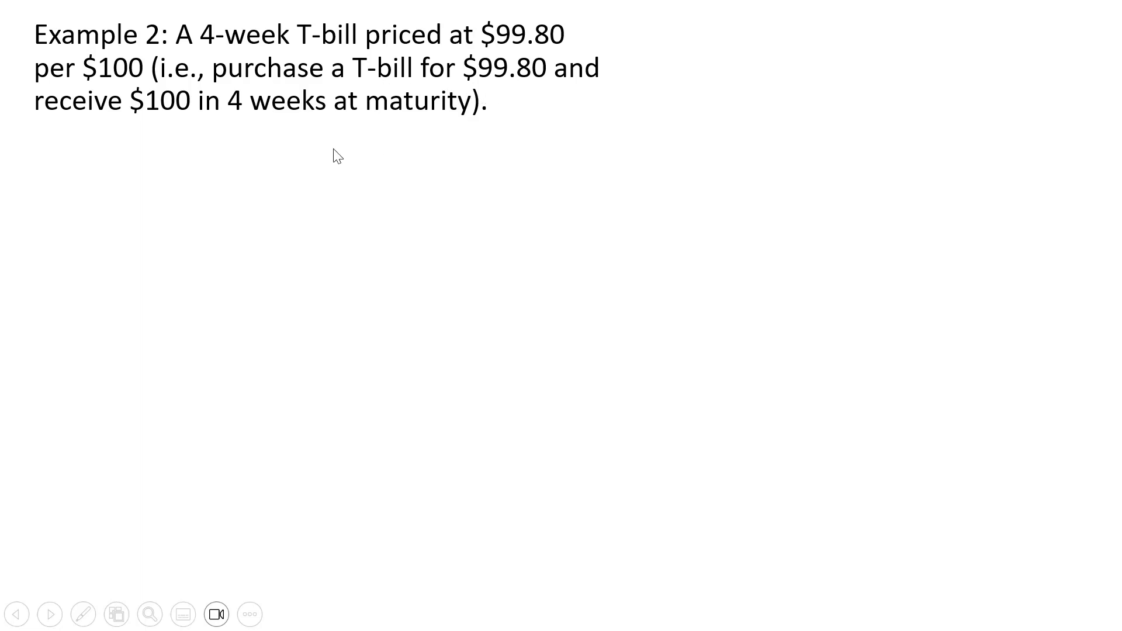
mouse_move(401, 176)
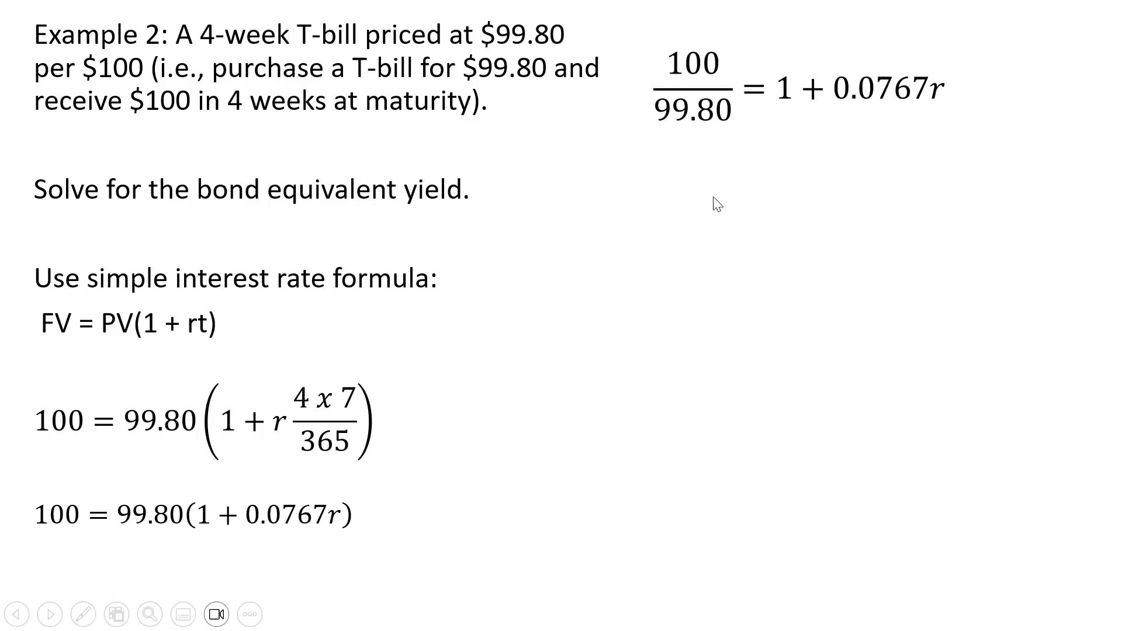
mouse_move(753, 188)
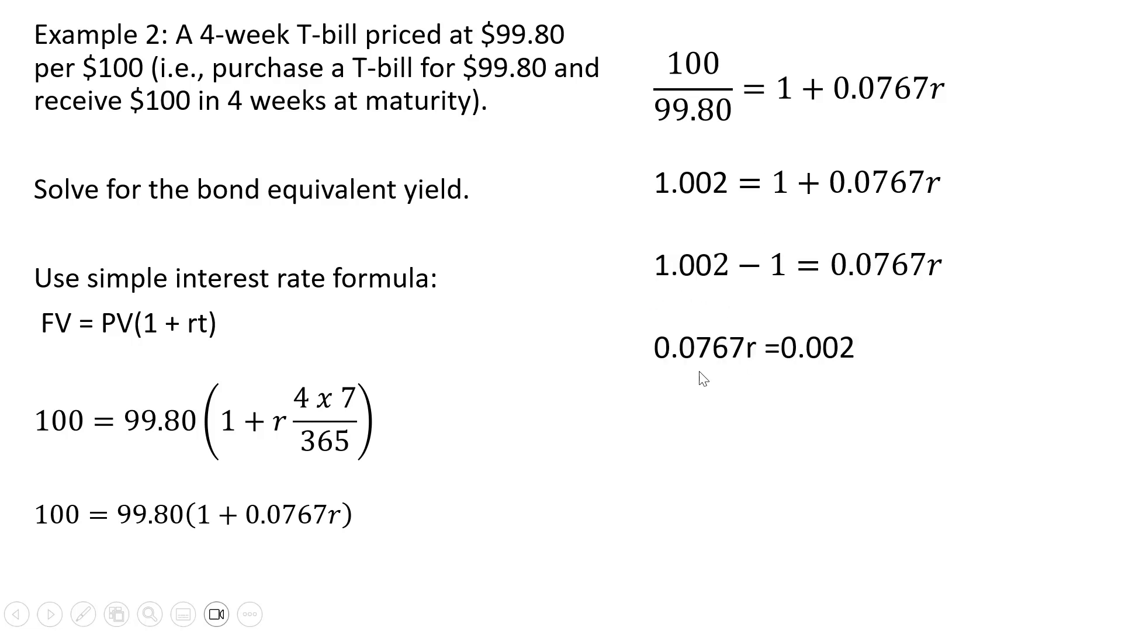
mouse_move(708, 374)
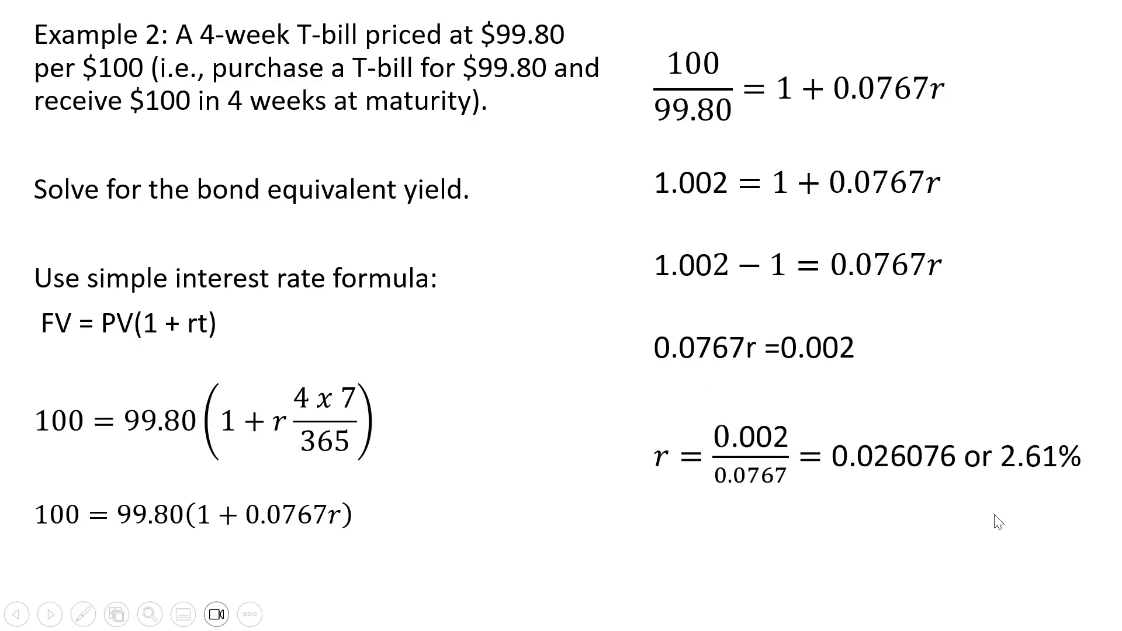
mouse_move(1025, 520)
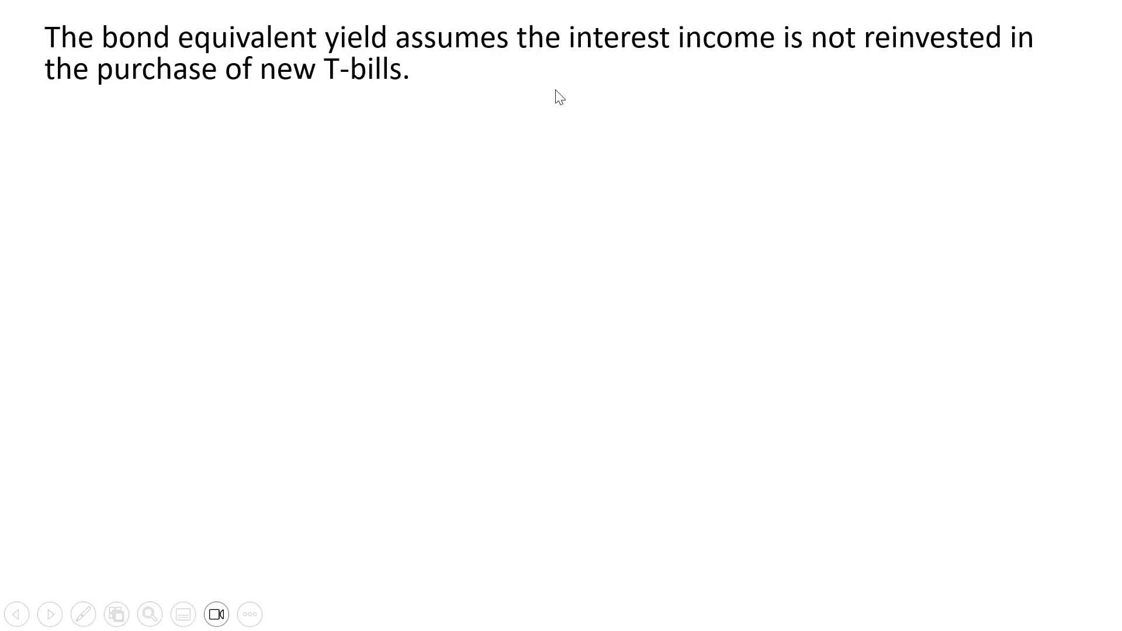
Advance to the slide solving 102.04/98 = 1 + r, giving r ≈ 4.1% versus the 4.08% yield.
left_click(49, 614)
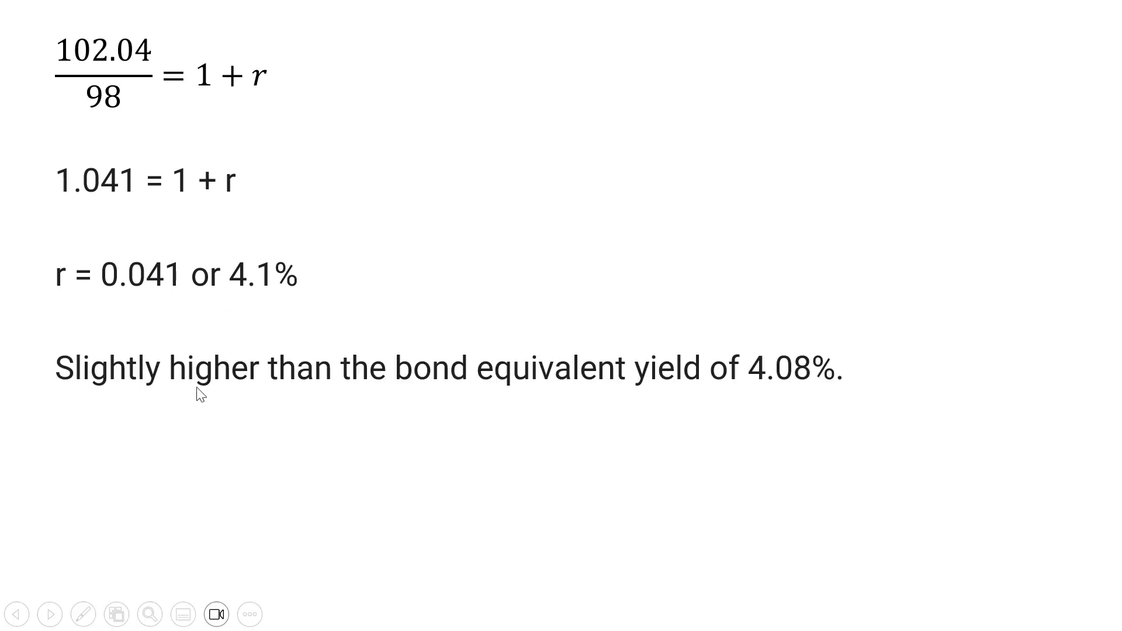
mouse_move(770, 406)
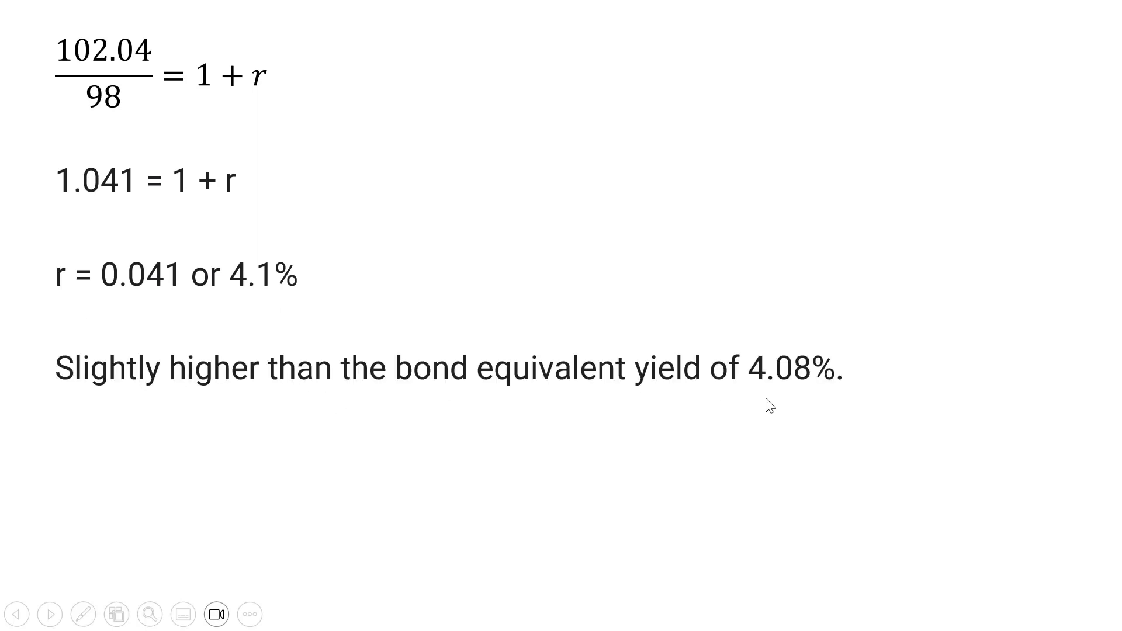